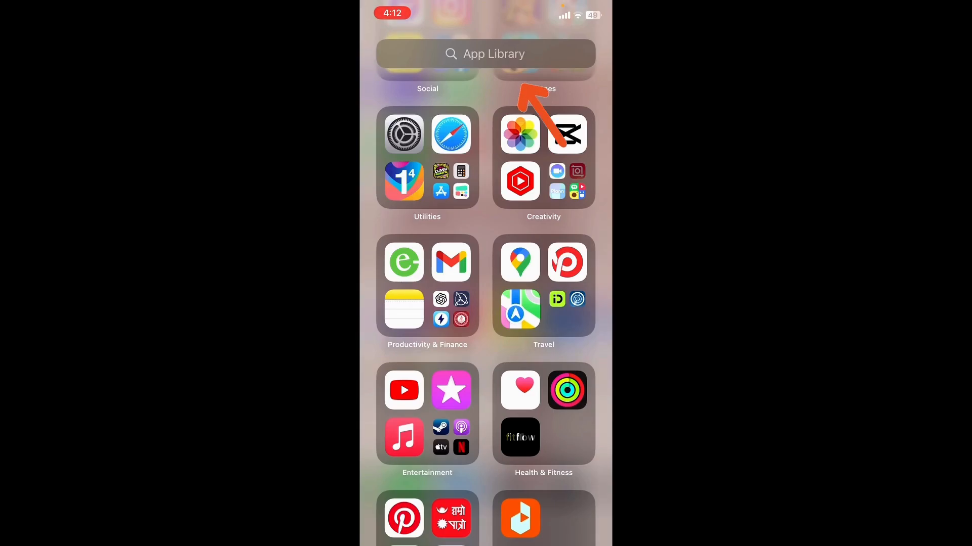
Step: Search the App Library for 'W' and launch WhatsApp from the results
type("W")
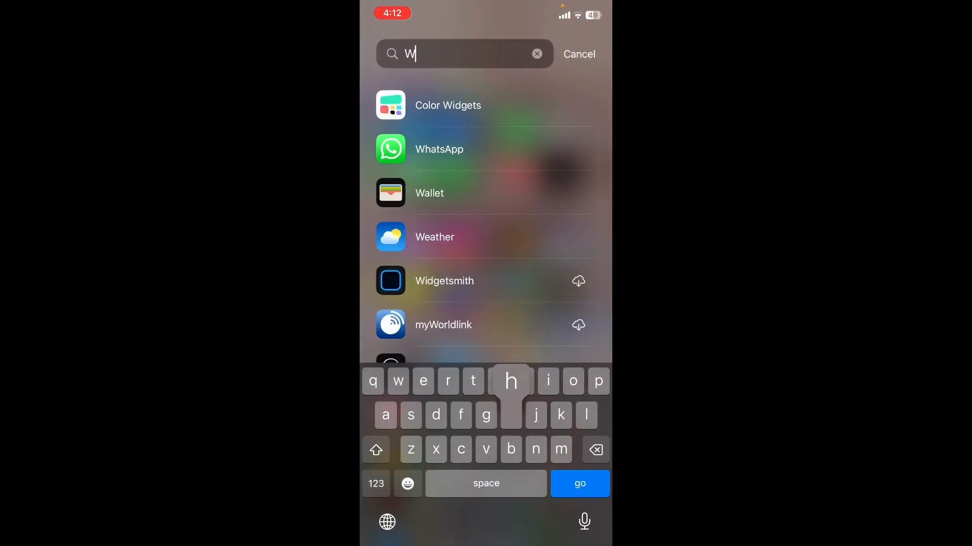
left_click(438, 148)
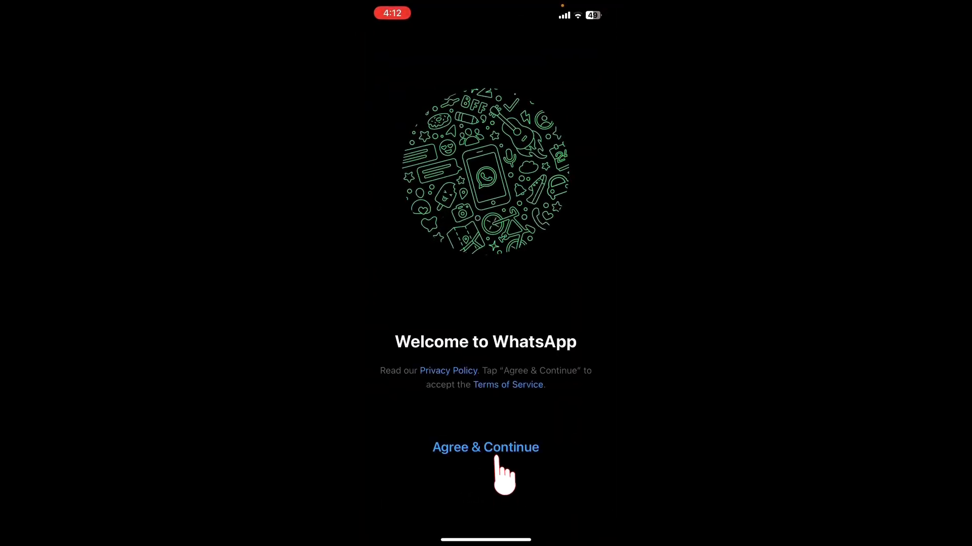
Step: Agree to the terms, answer the notification prompt and submit a Nepal (+977) phone number
left_click(485, 446)
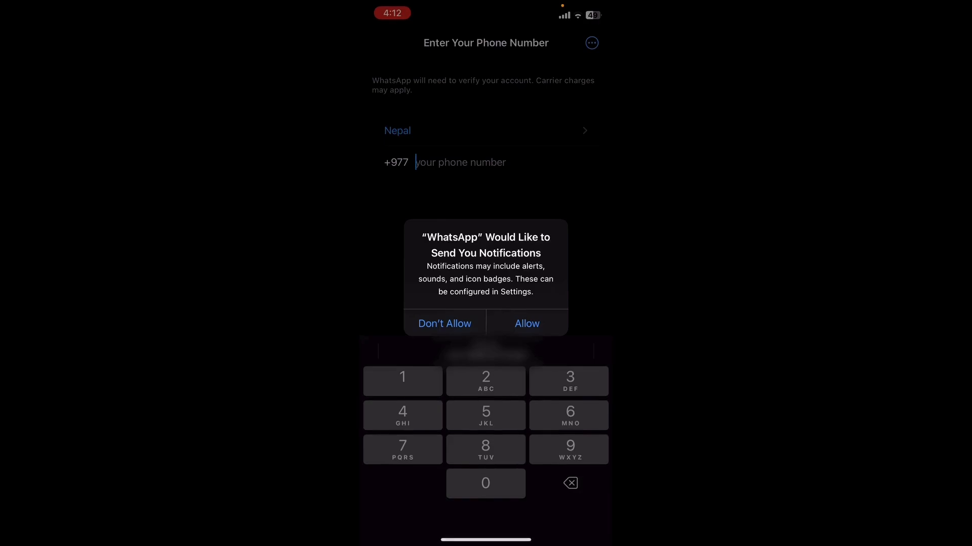
left_click(526, 323)
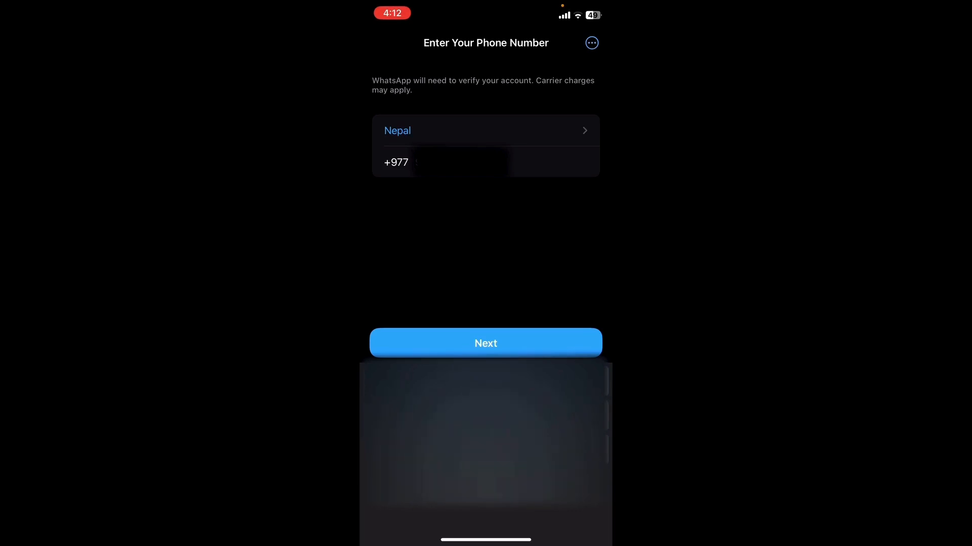
left_click(485, 343)
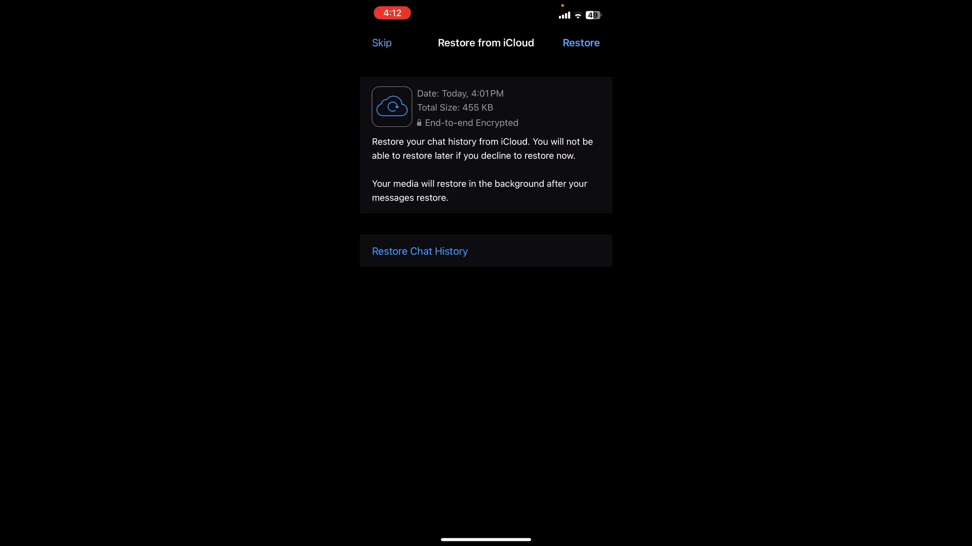
Step: Skip the iCloud chat restore and confirm with Skip Restore
left_click(381, 42)
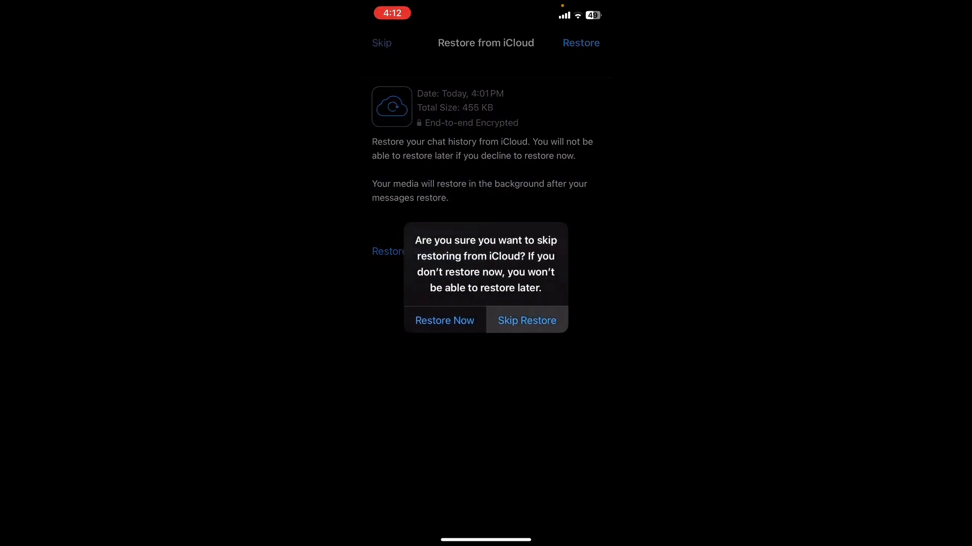
left_click(526, 320)
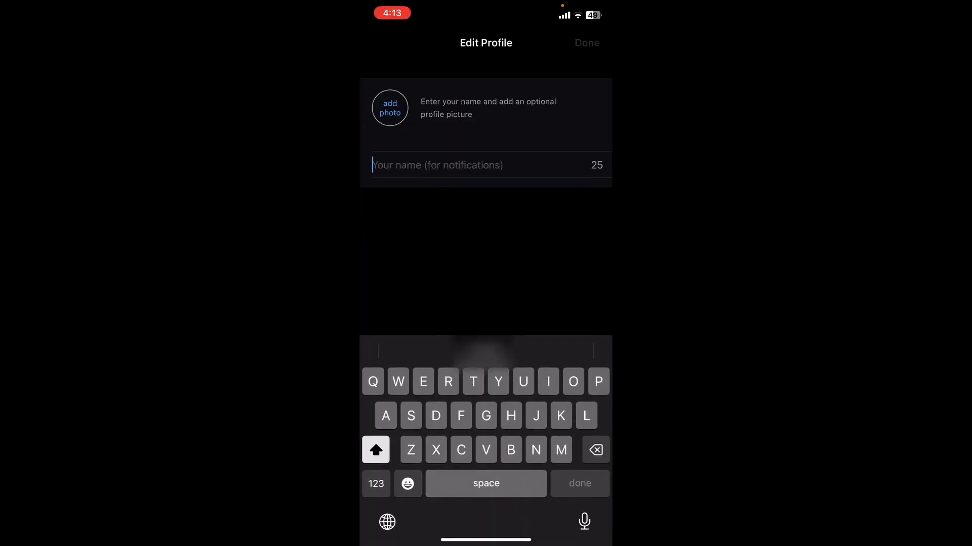
Step: Add a profile photo and name on Edit Profile and finish with Done
left_click(389, 108)
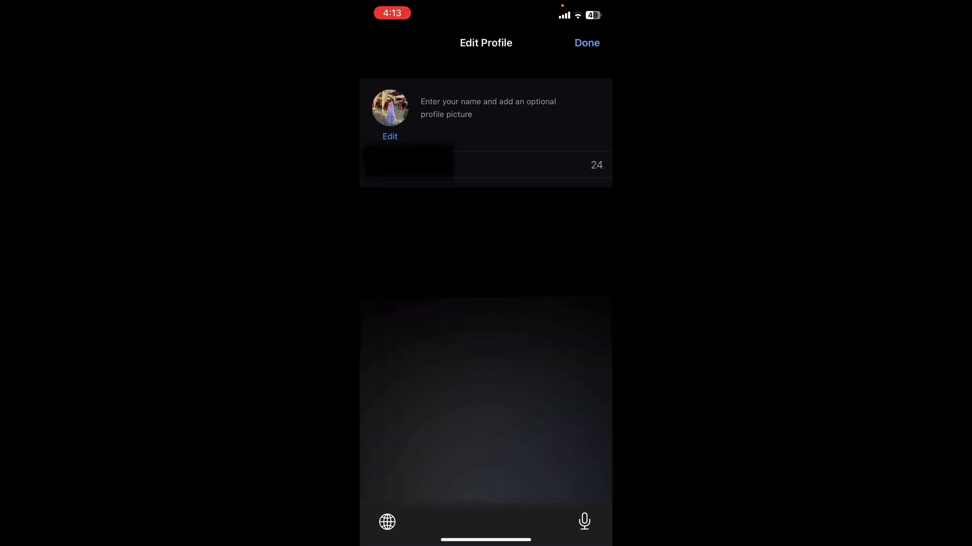
left_click(409, 165)
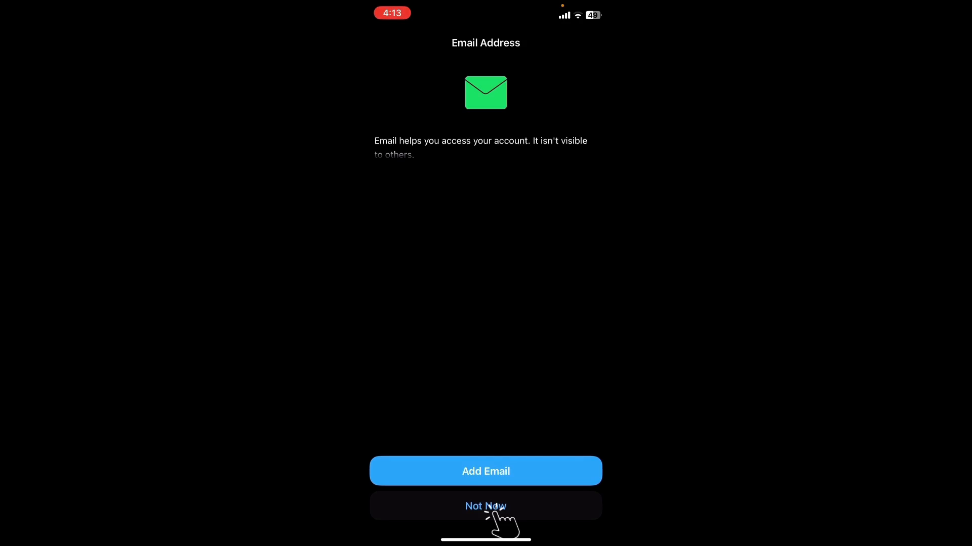
Step: Decline the email address step with Not Now to reach the Chats screen
left_click(485, 506)
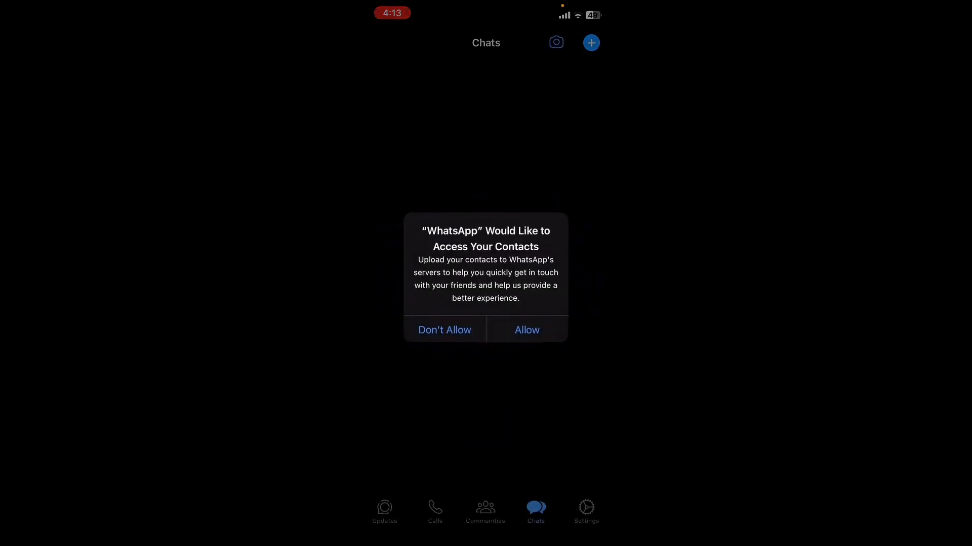
Step: Allow contacts access so Chats offers to start a conversation with 81 contacts
left_click(526, 330)
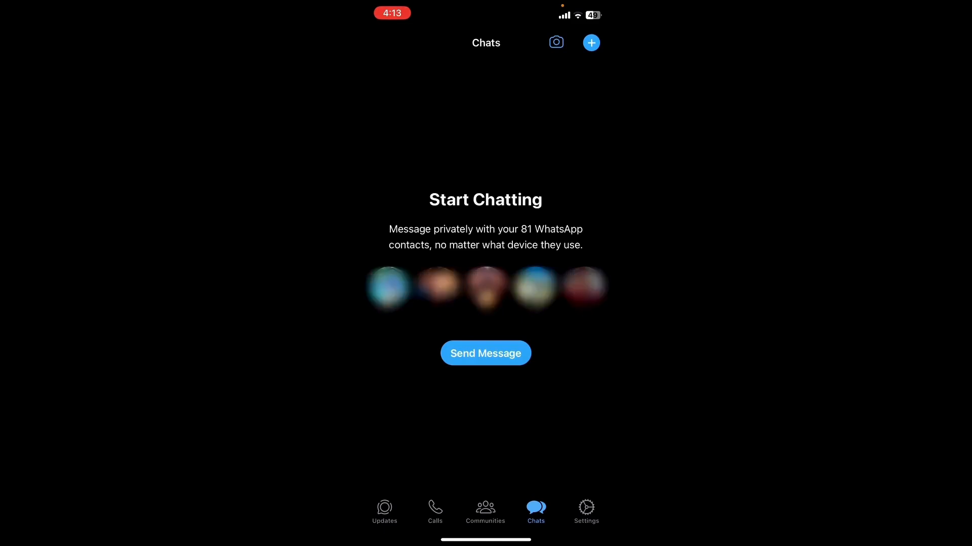